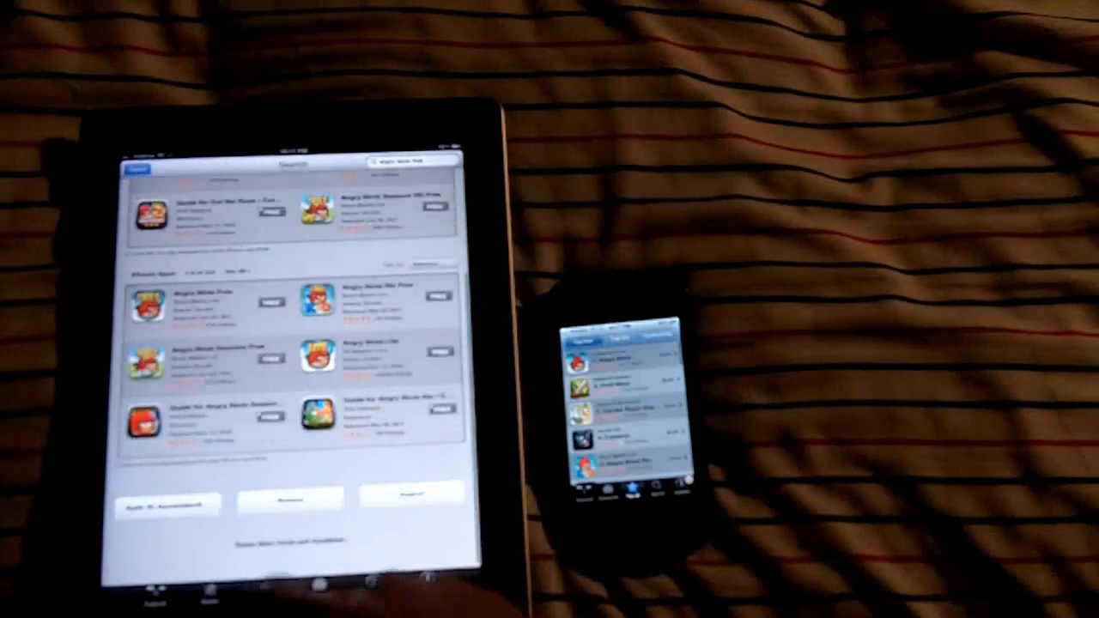
Show the Top Charts of paid and free iPad apps on the iPad.
click(278, 593)
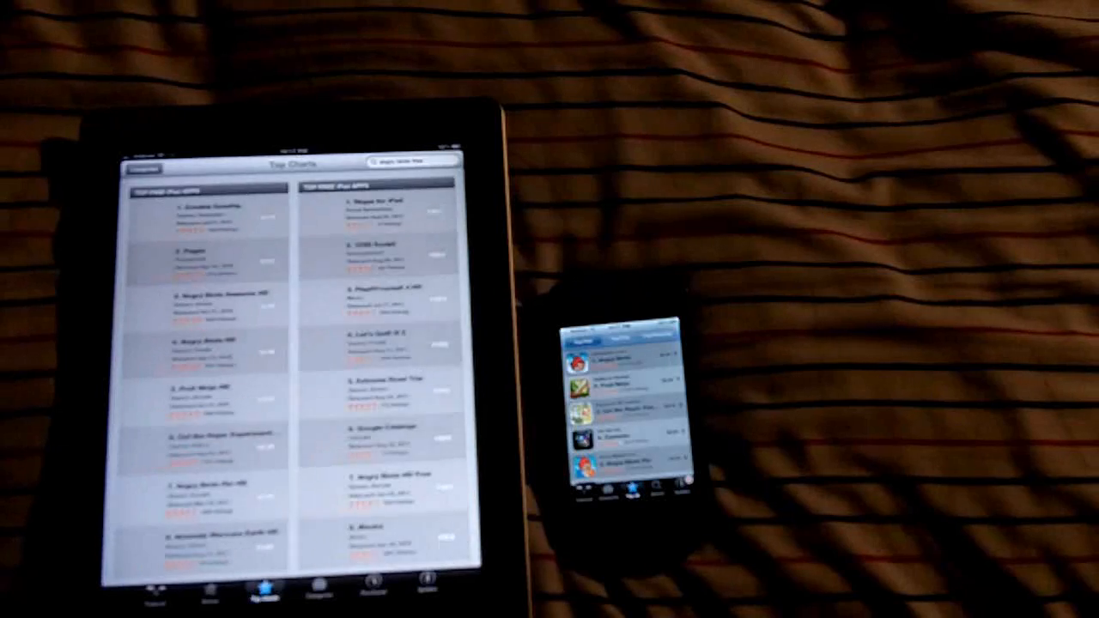